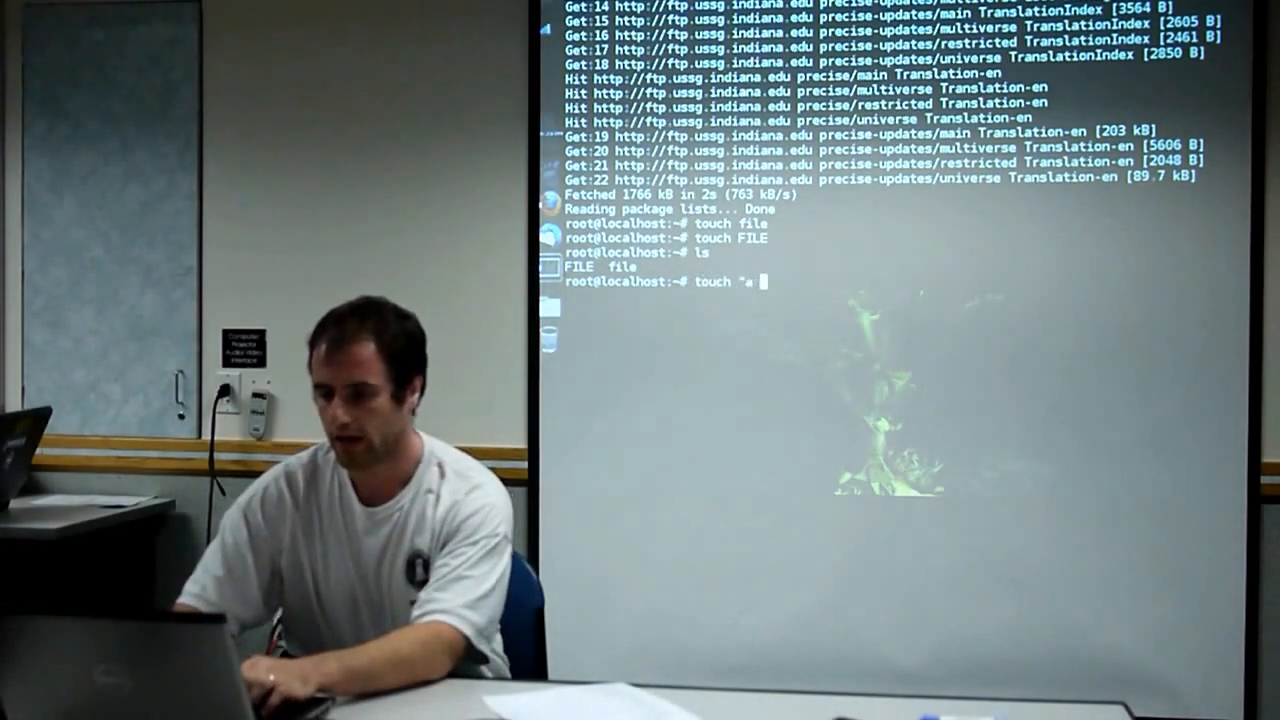
# Step: Run touch "a b d" to create the empty file 'a b d' in the home directory
pyautogui.press('Return')
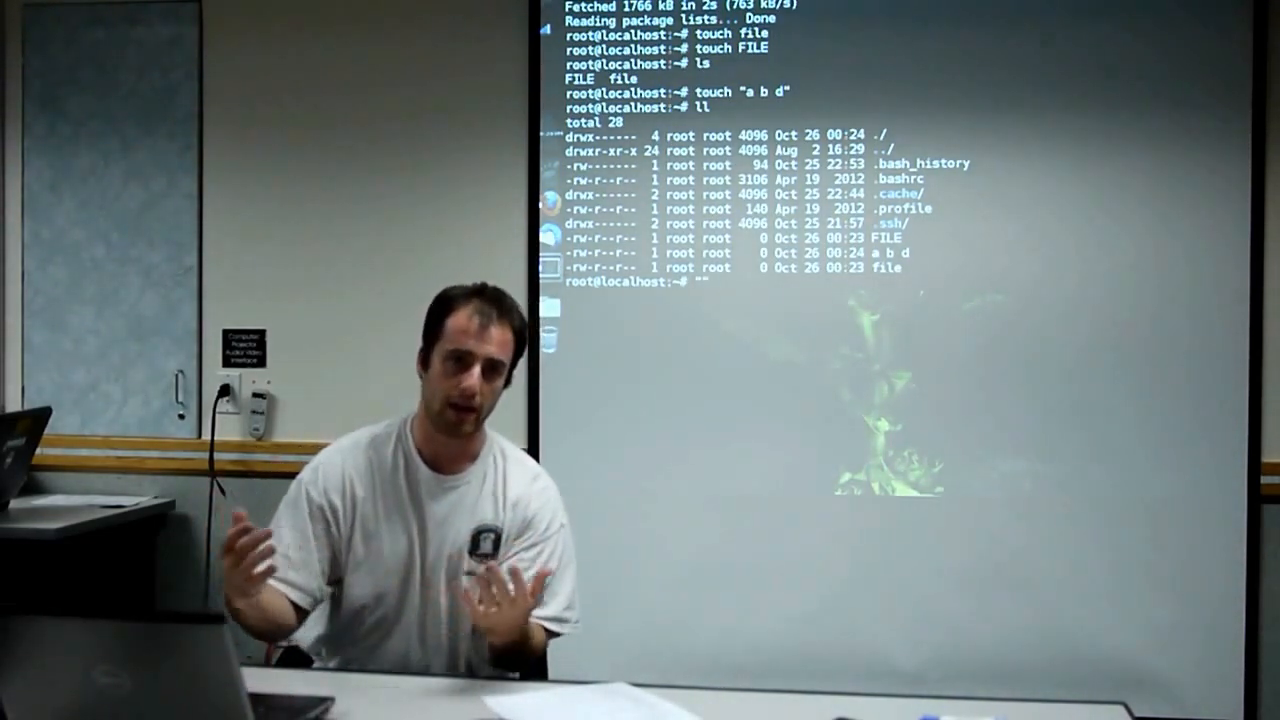
# Step: Display the contents of 'a b d' with cat "a b d", which returns nothing
pyautogui.write('cat')
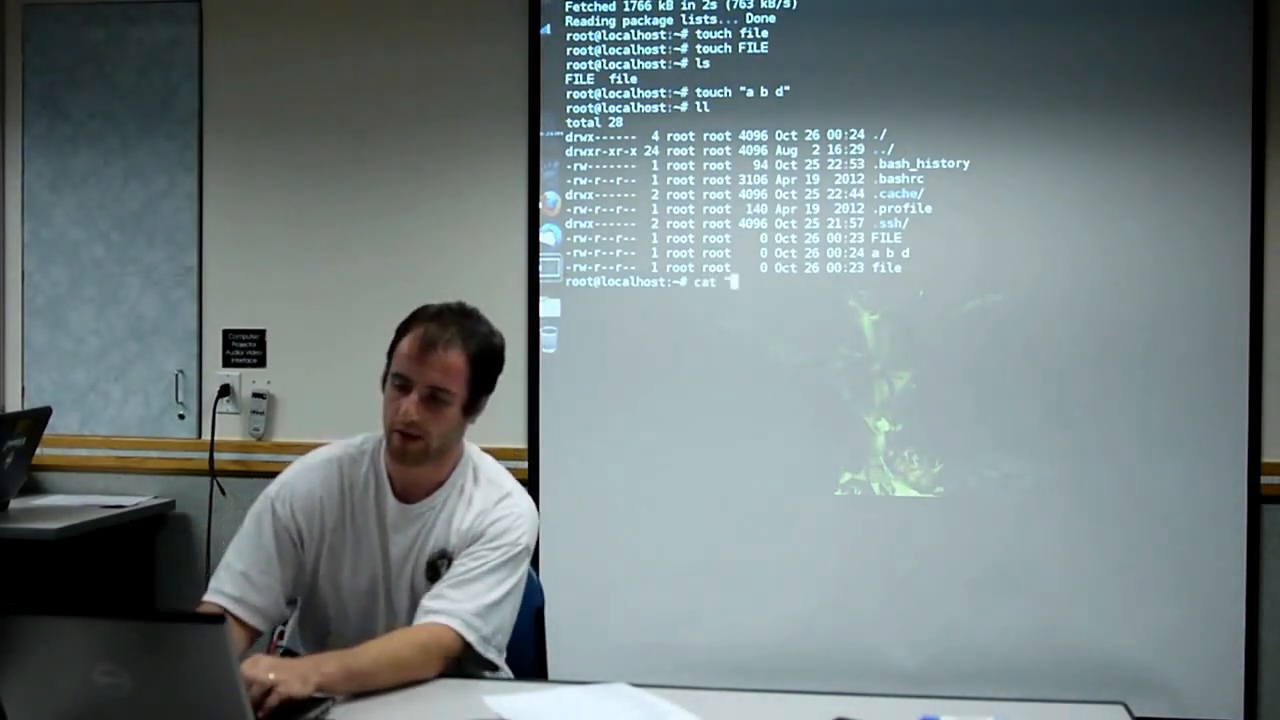
pyautogui.write('"a b d"')
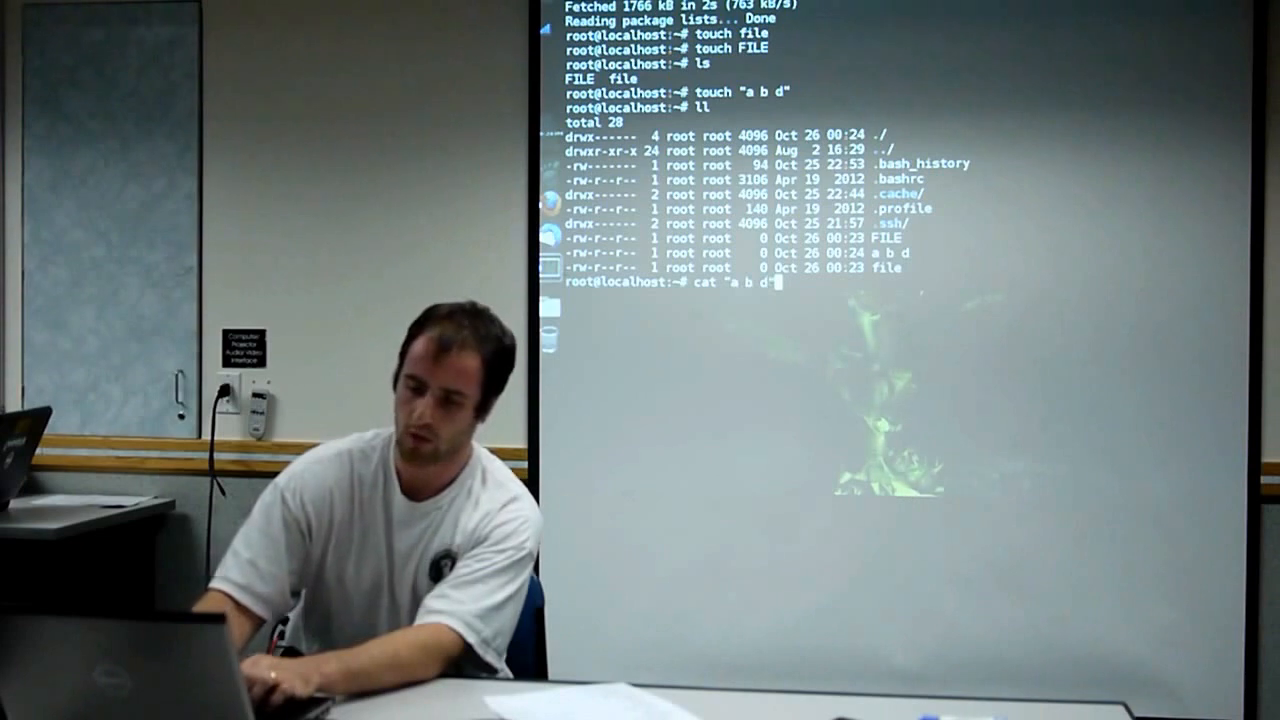
pyautogui.press('Return')
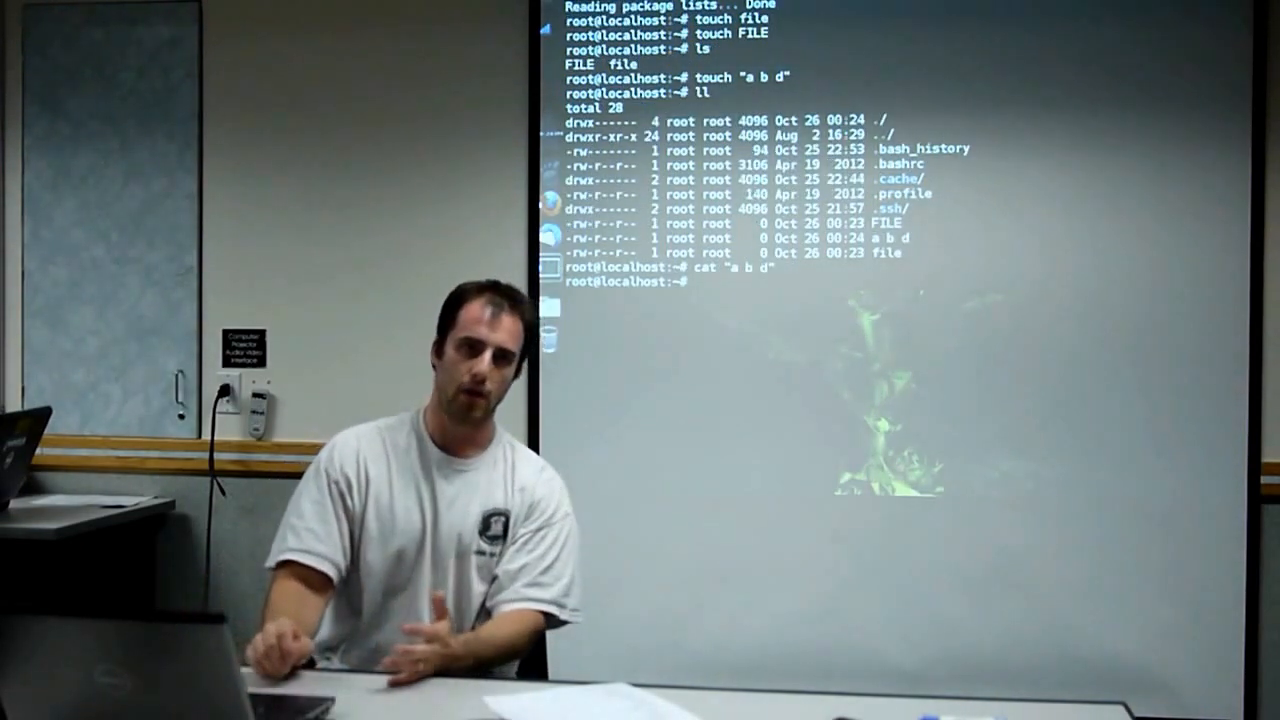